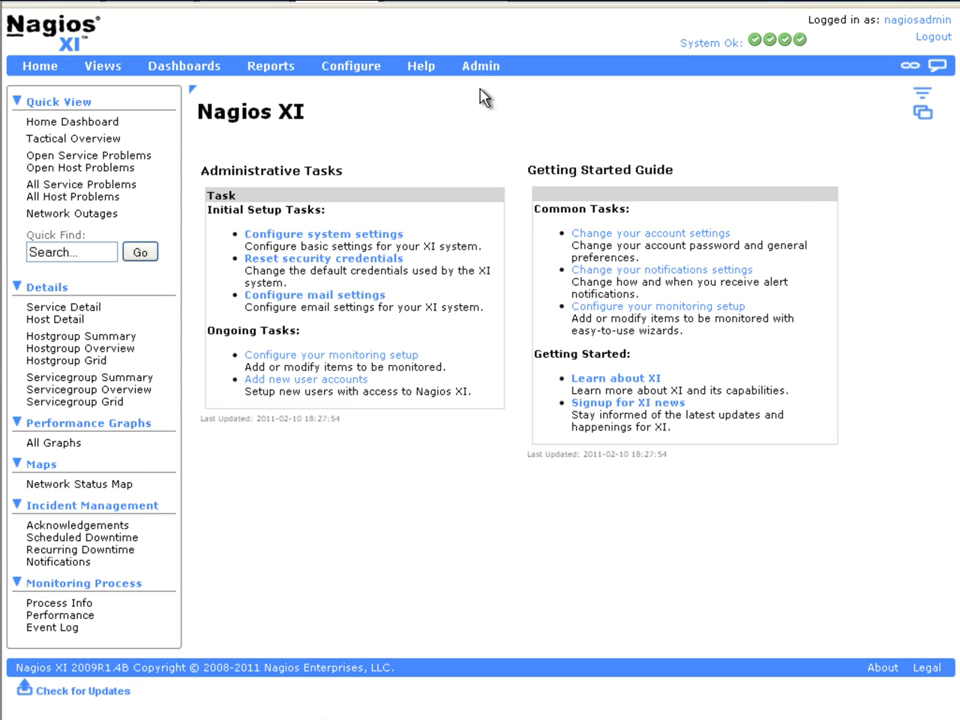
From the Configure area, launch the Monitoring Wizard and choose the Website wizard type.
left_click(352, 66)
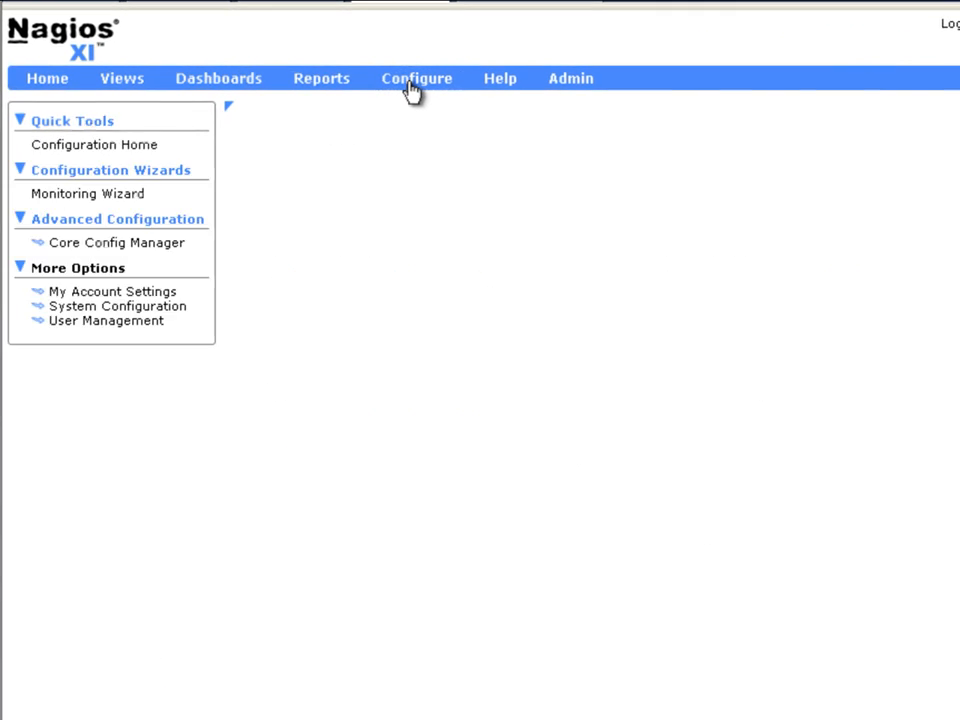
left_click(416, 78)
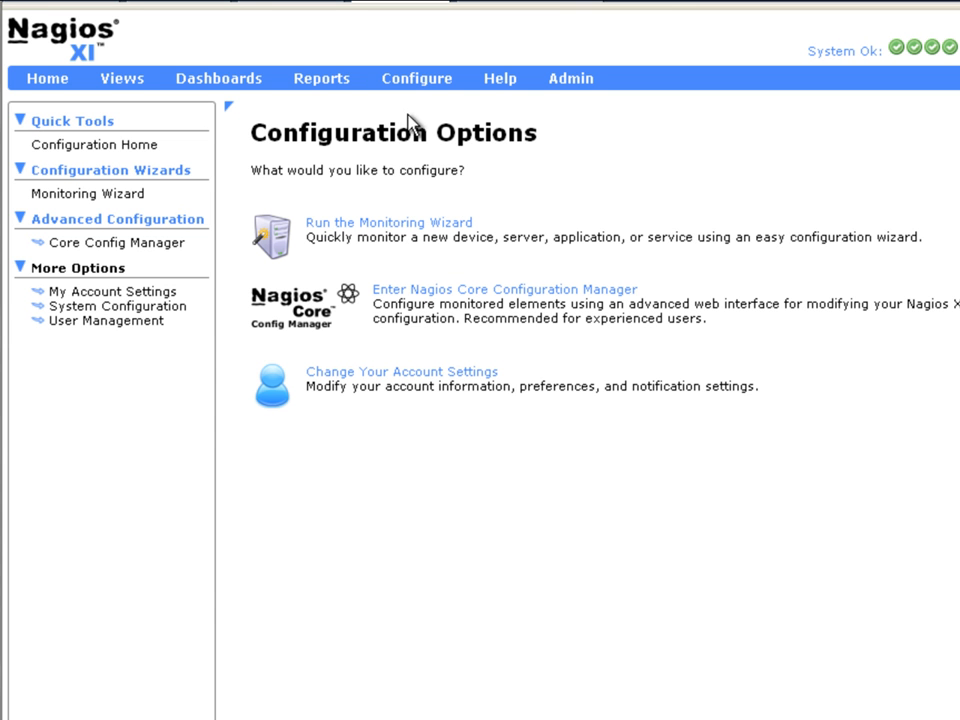
mouse_move(400, 232)
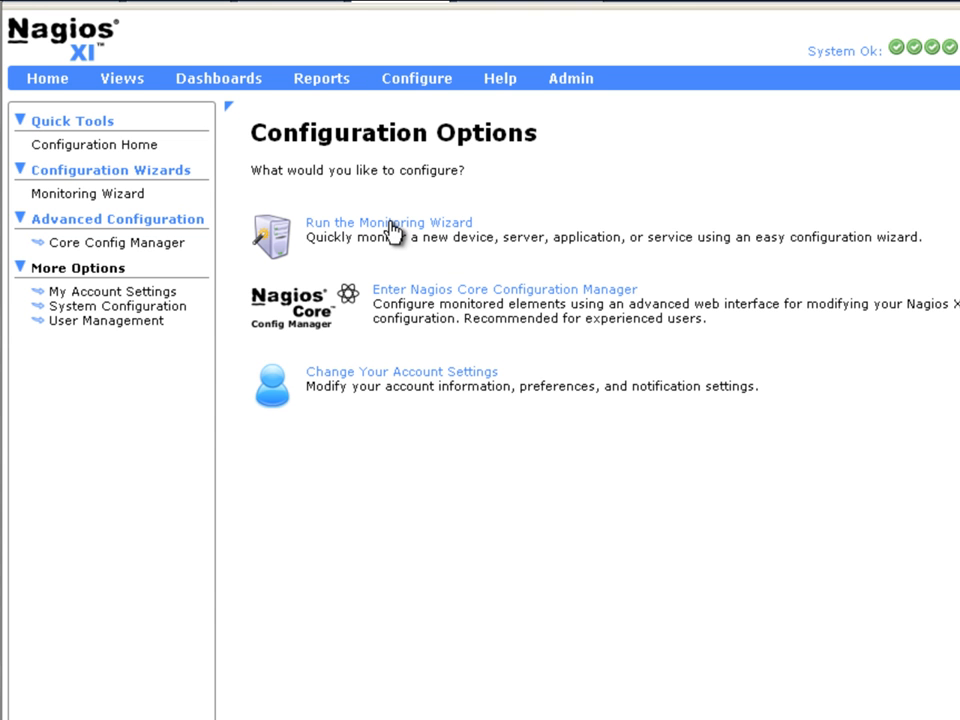
left_click(392, 222)
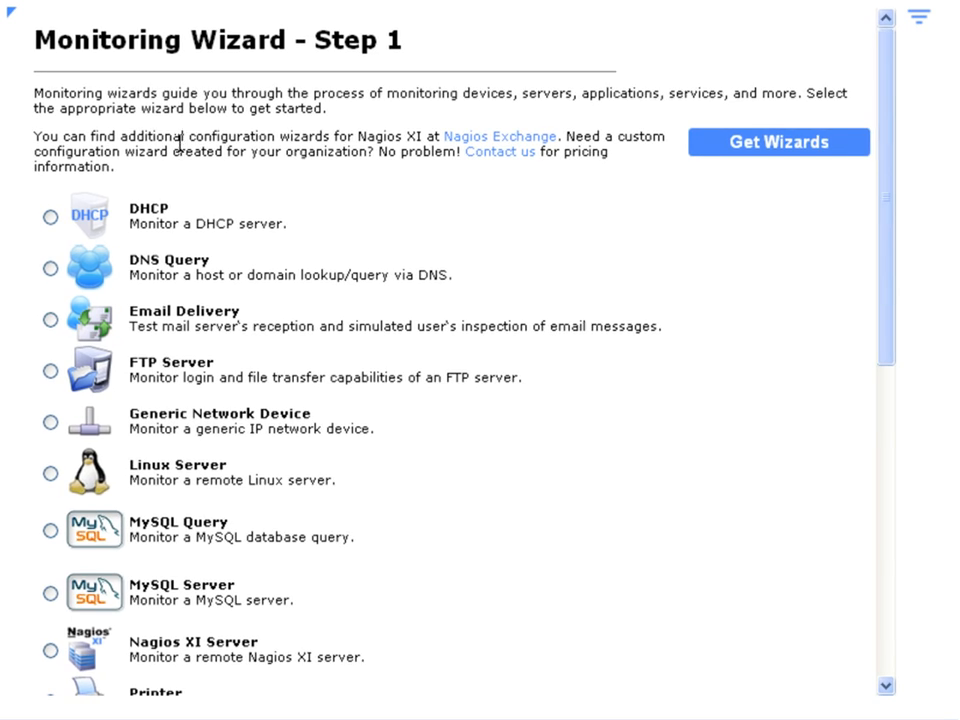
scroll("down", 3)
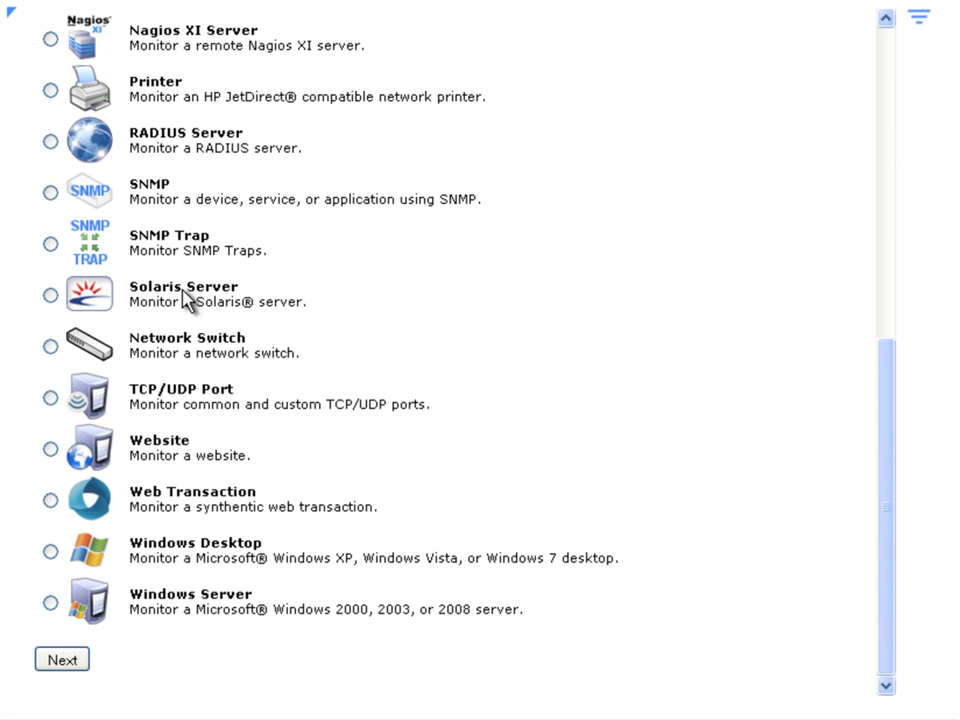
left_click(48, 446)
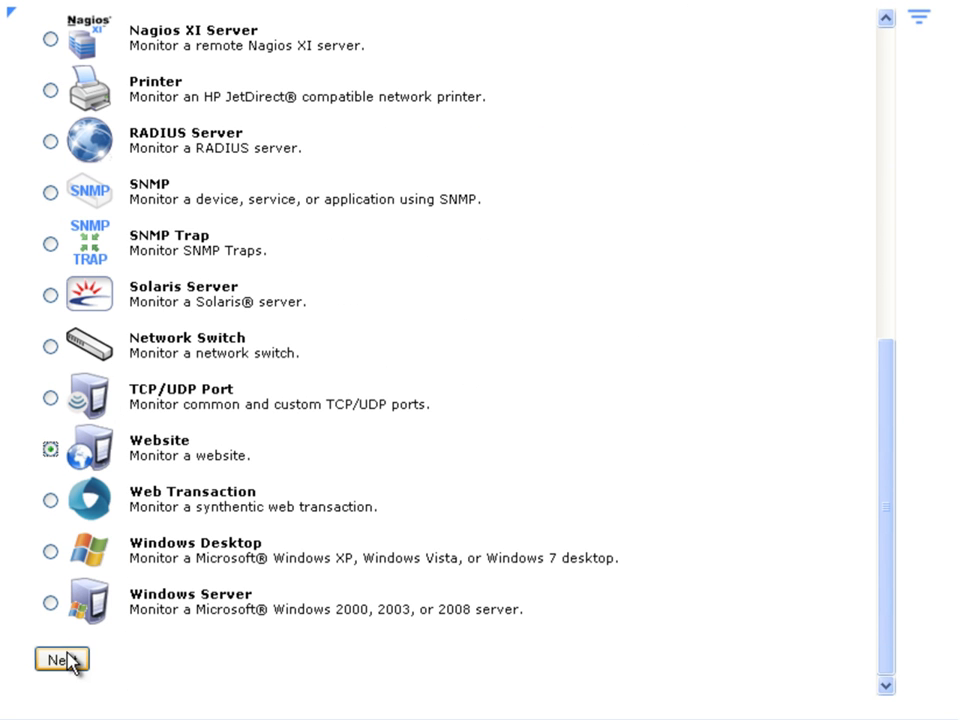
left_click(58, 664)
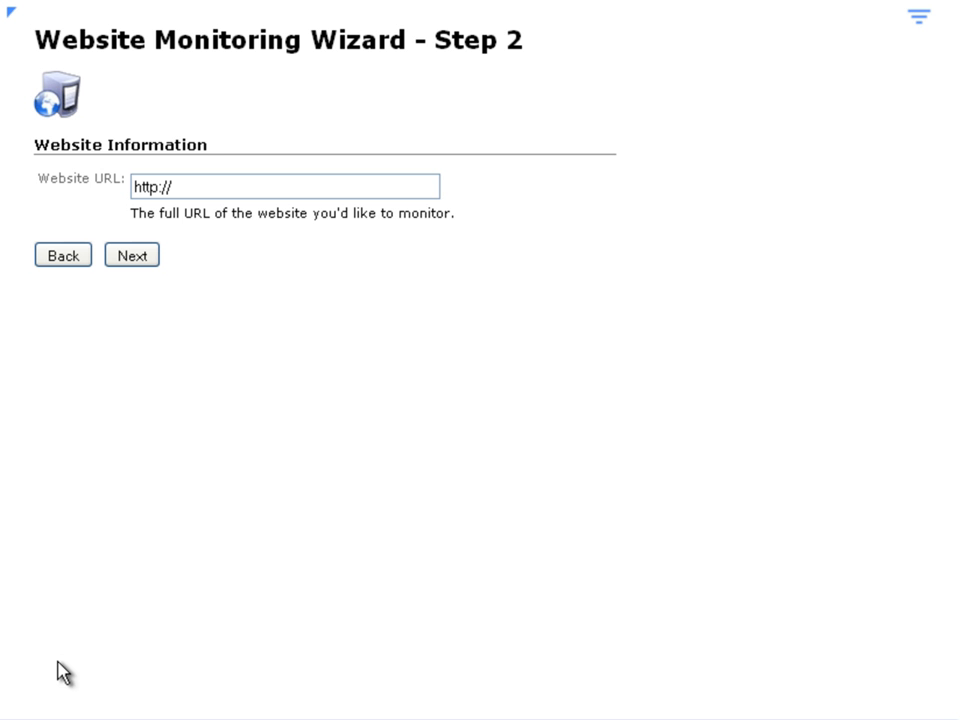
mouse_move(246, 180)
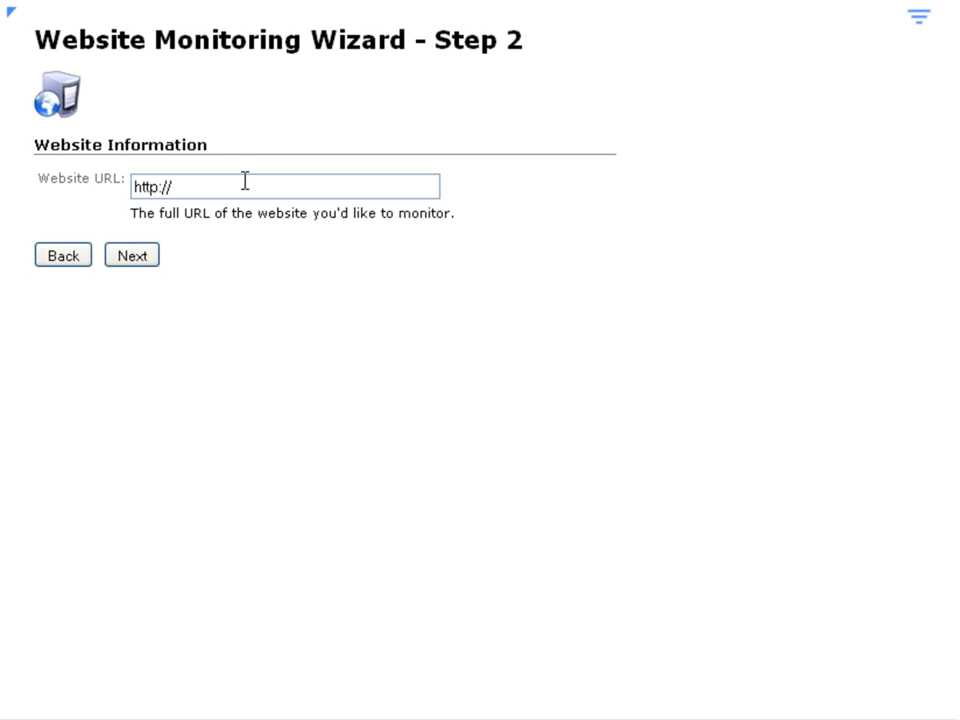
type("ww")
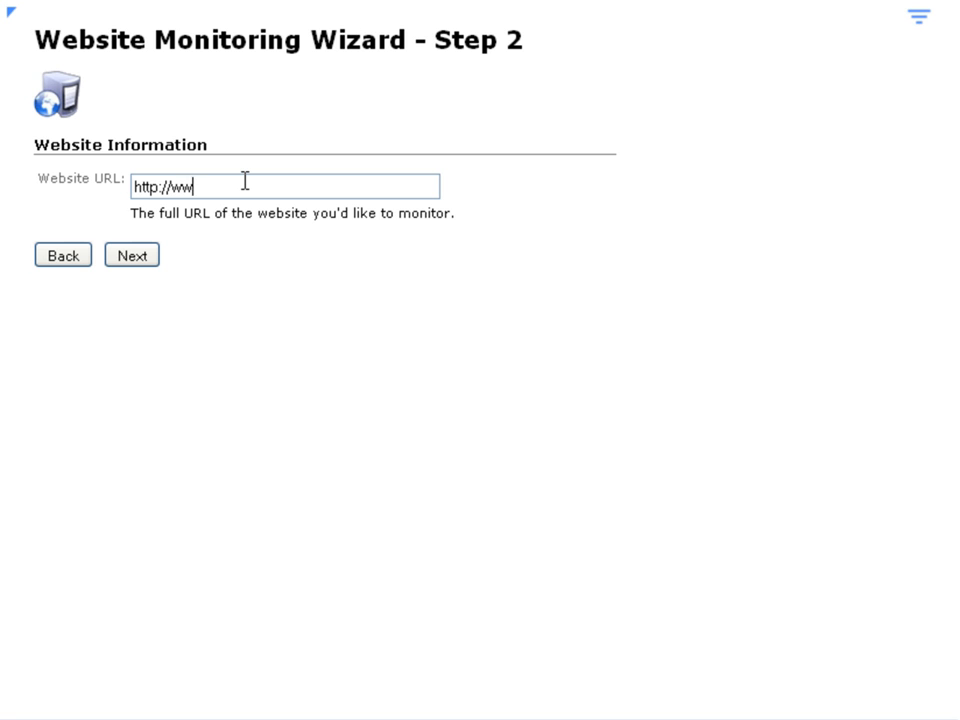
type(".nagios.com")
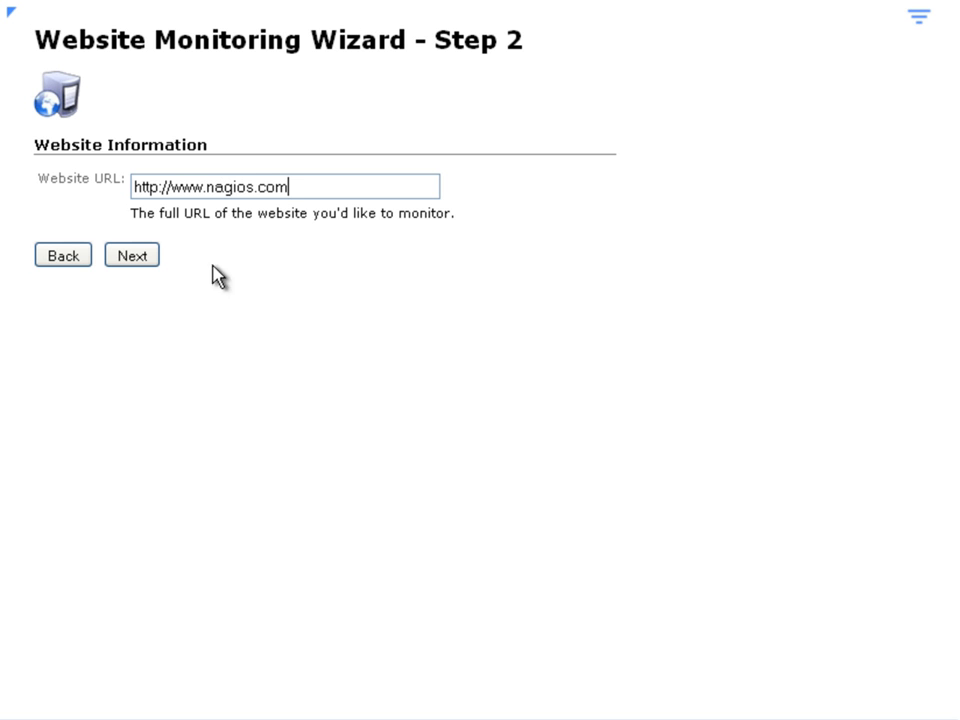
left_click(132, 256)
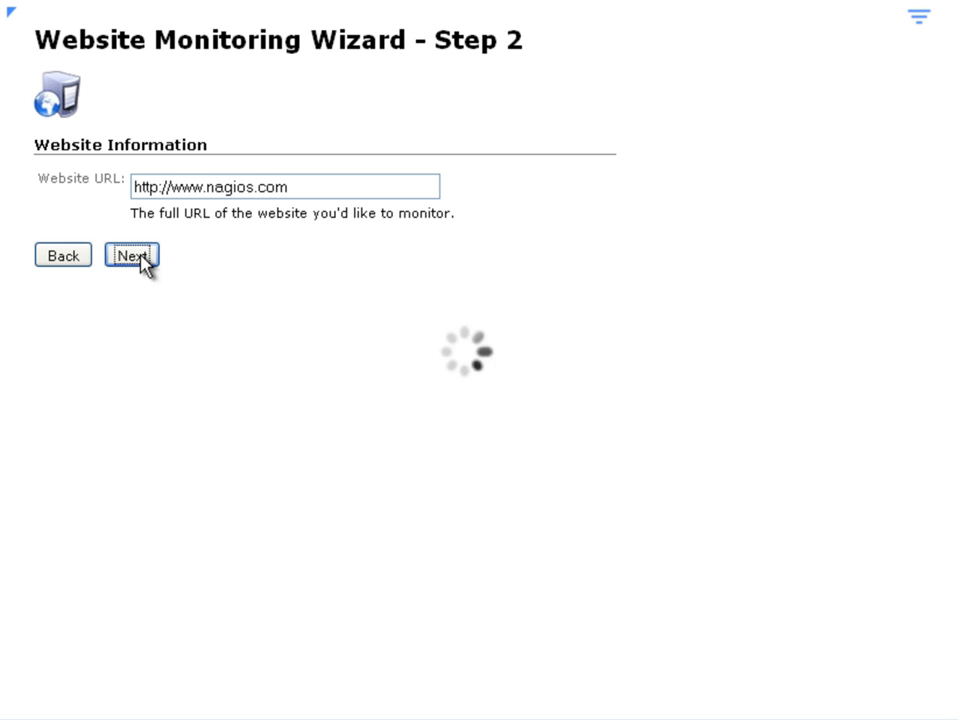
Accept the Step 3 website services and the default Step 4 monitoring intervals.
left_click(136, 258)
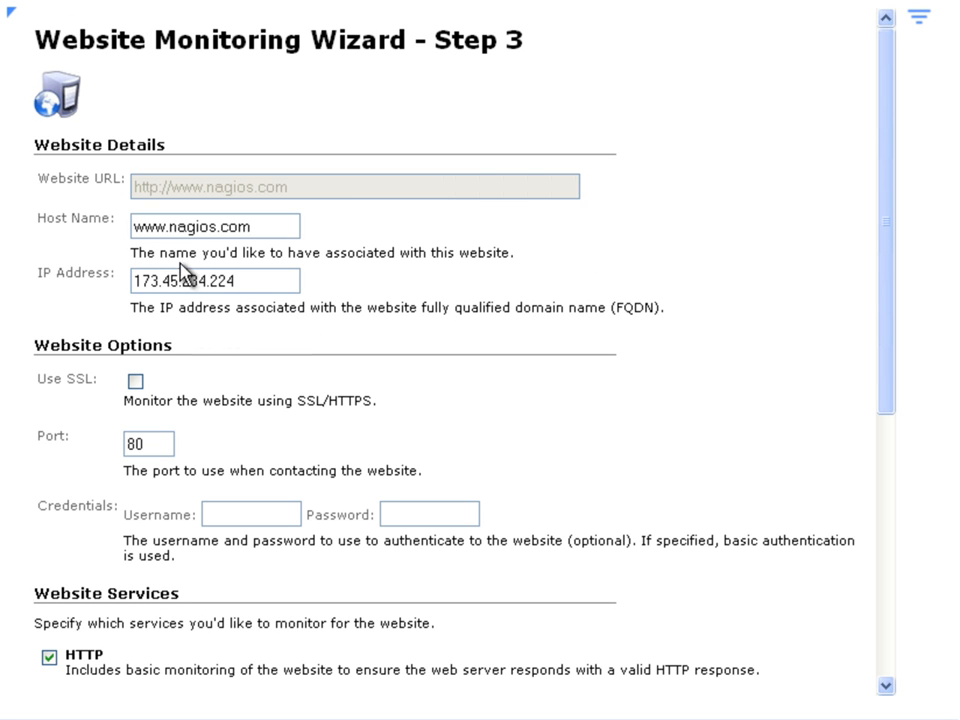
mouse_move(120, 242)
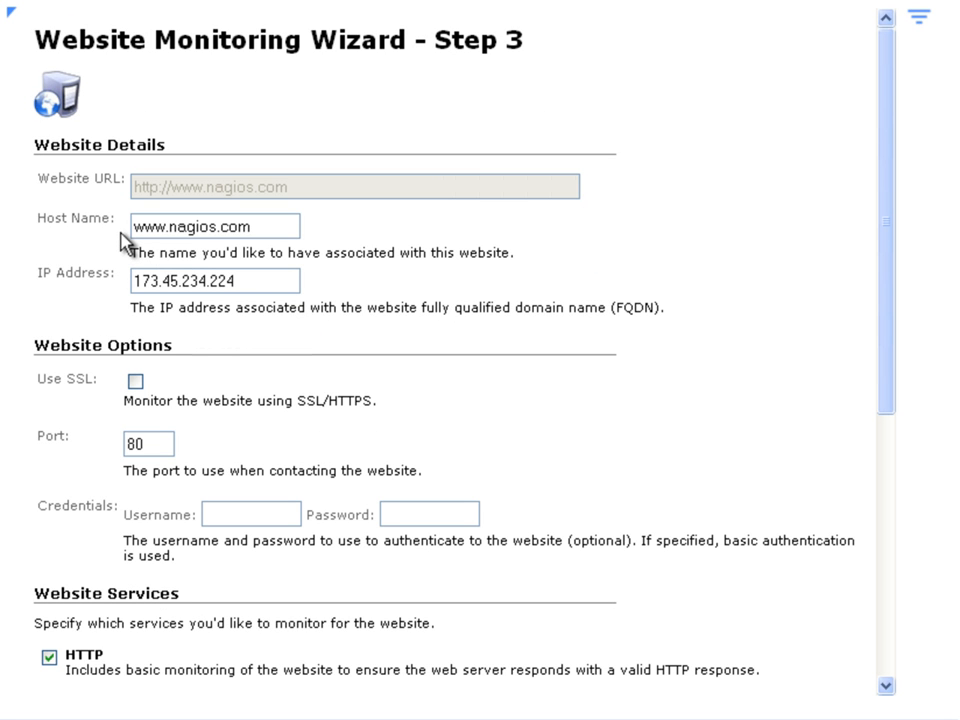
mouse_move(22, 358)
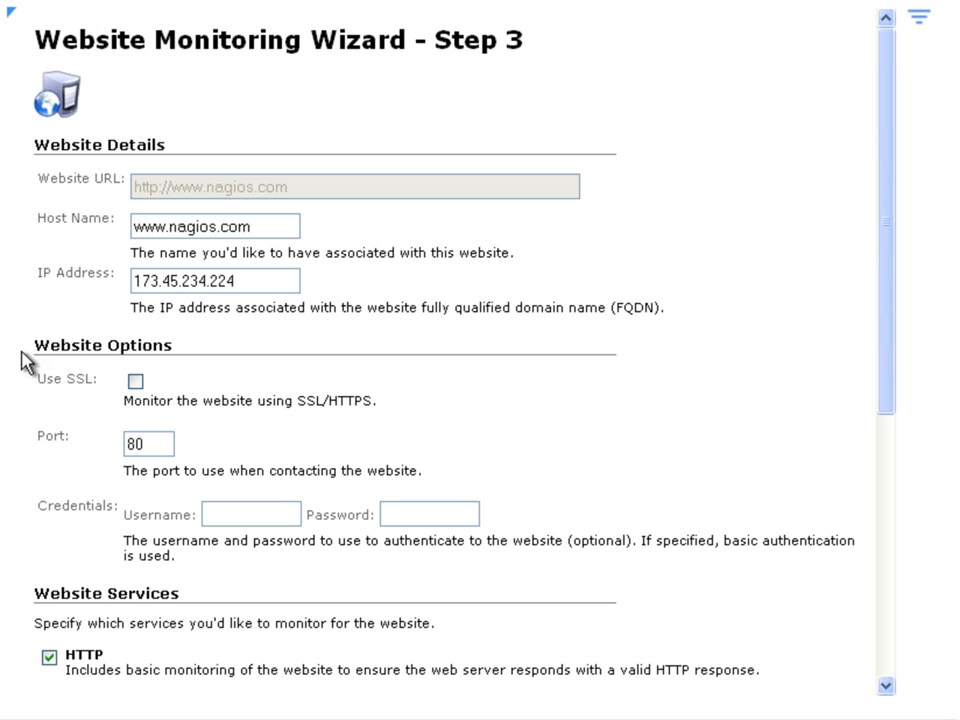
mouse_move(116, 396)
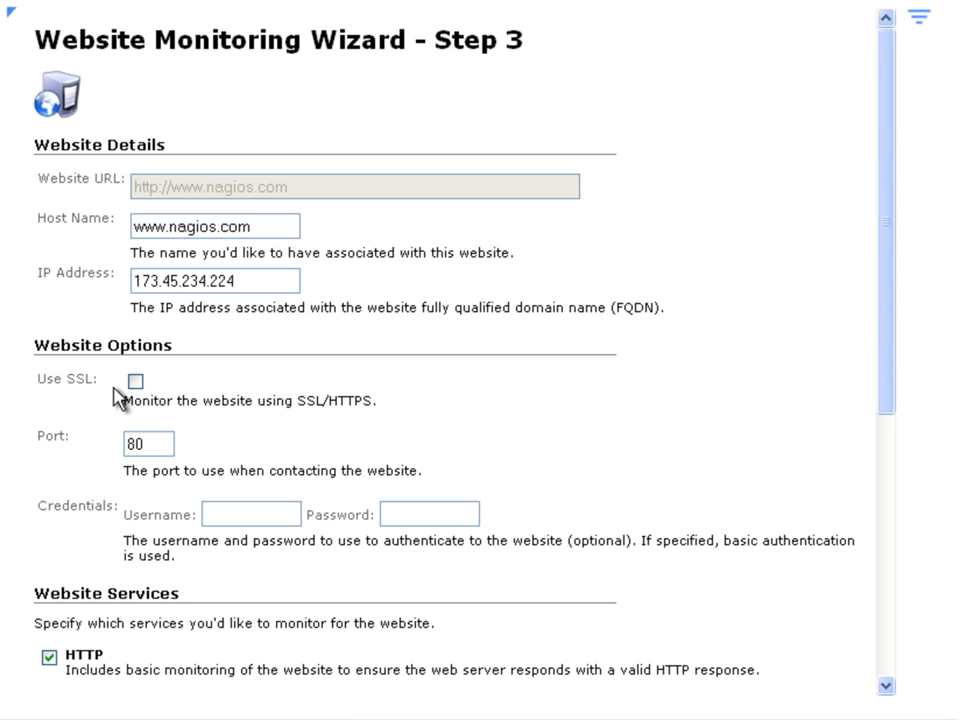
mouse_move(92, 452)
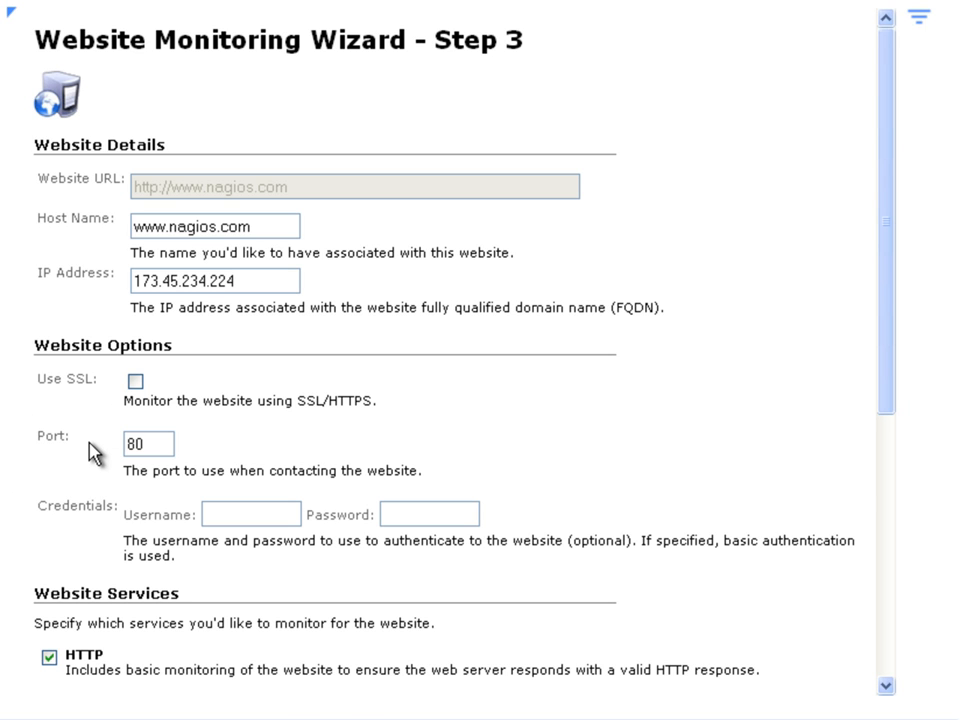
left_click(252, 514)
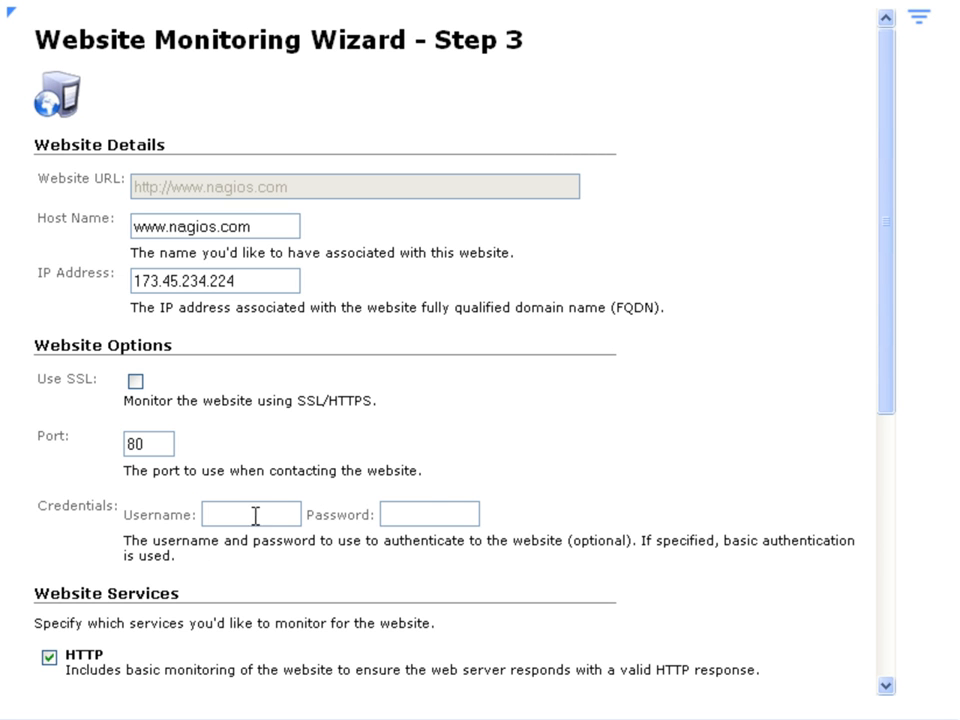
scroll("down", 3)
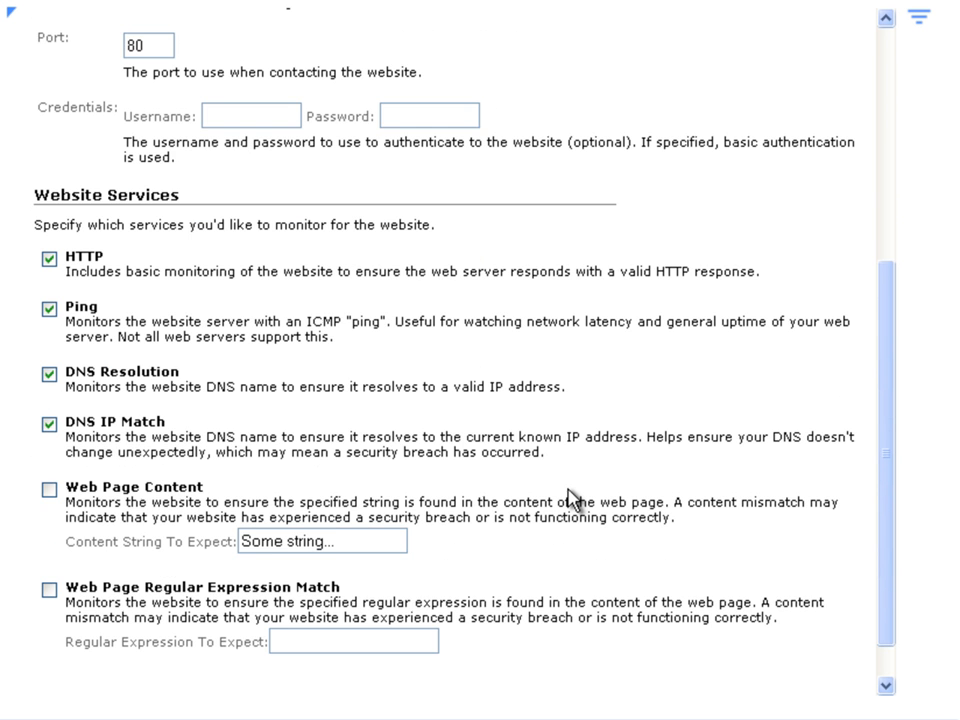
scroll("down", 3)
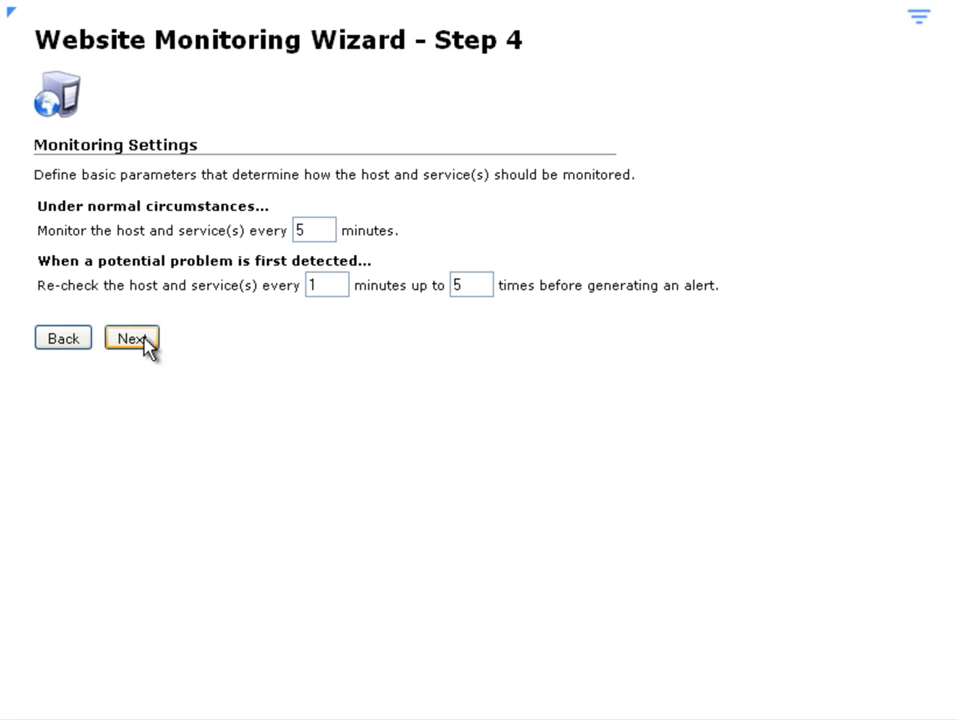
left_click(132, 338)
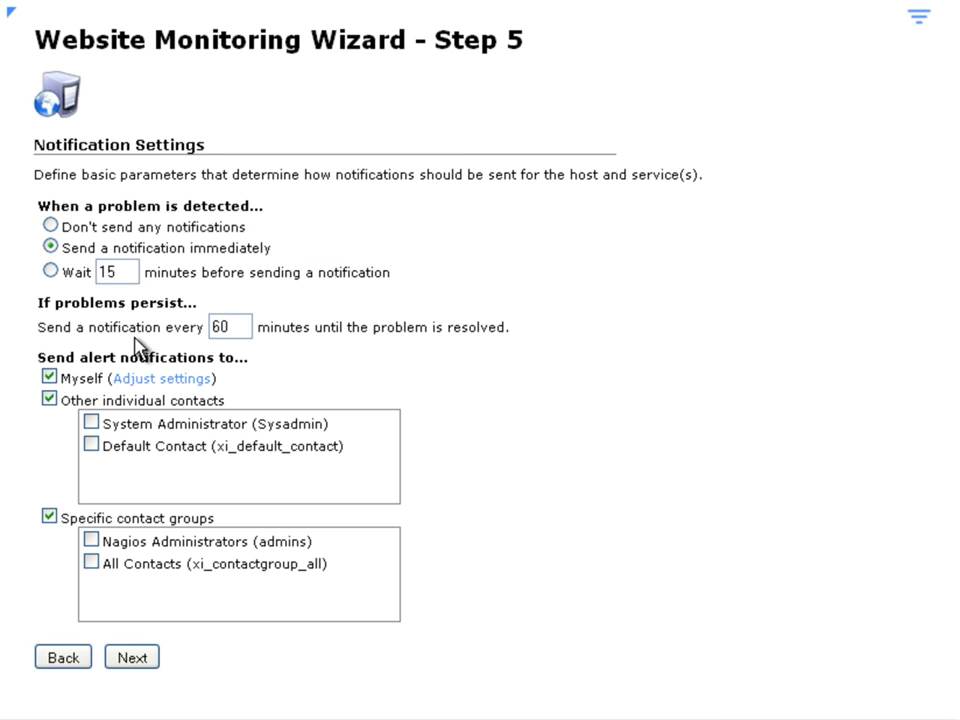
mouse_move(30, 152)
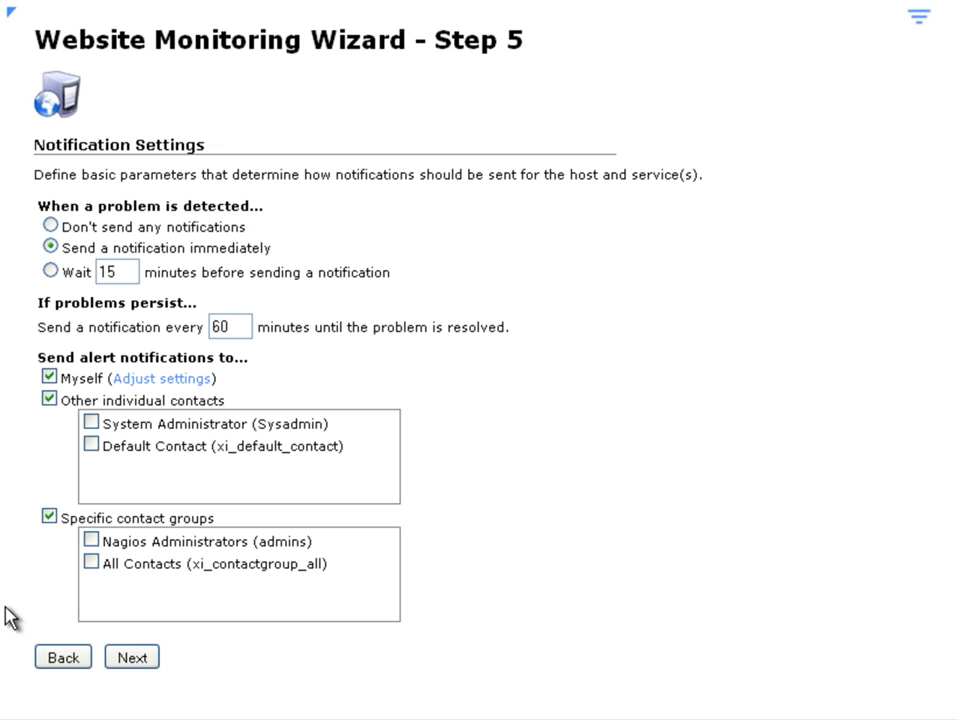
Keep default notifications and skip host groups and parent host to reach the Final Step.
left_click(130, 656)
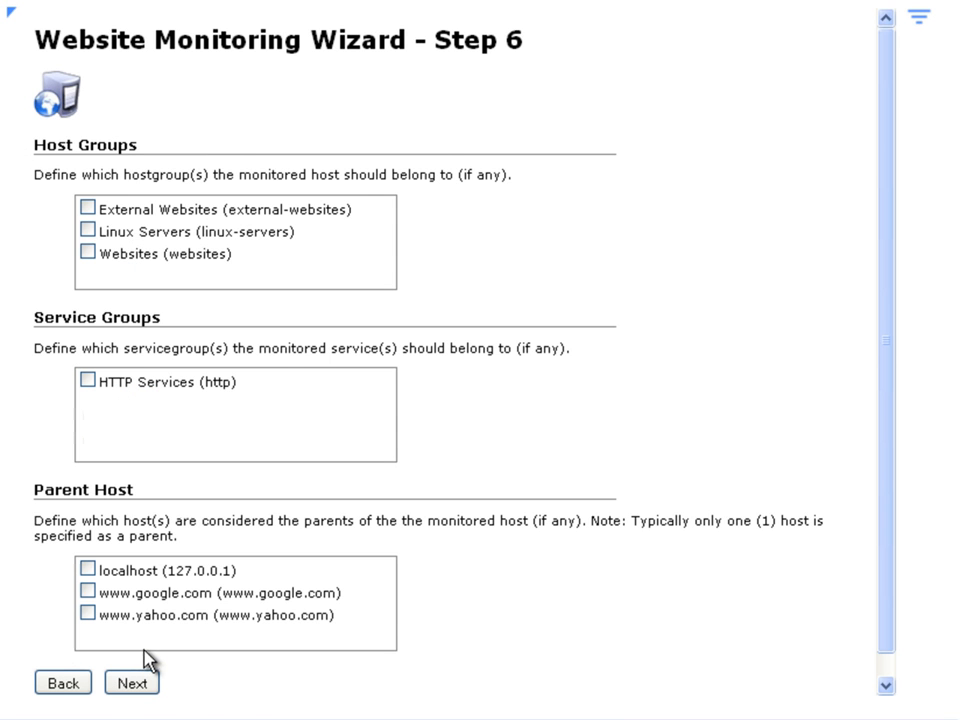
mouse_move(40, 348)
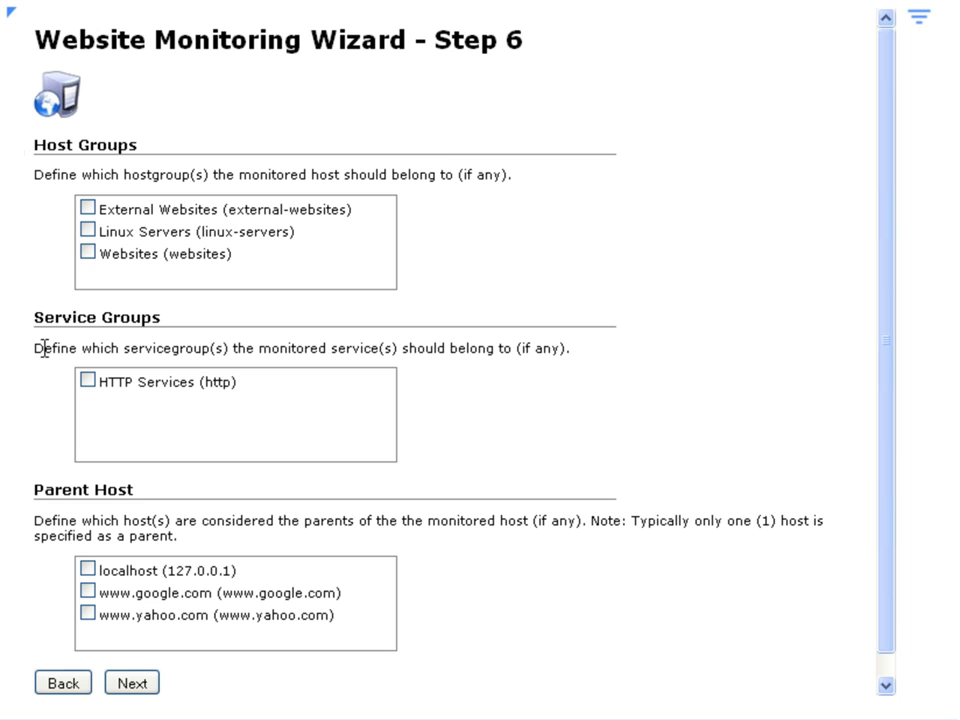
mouse_move(18, 490)
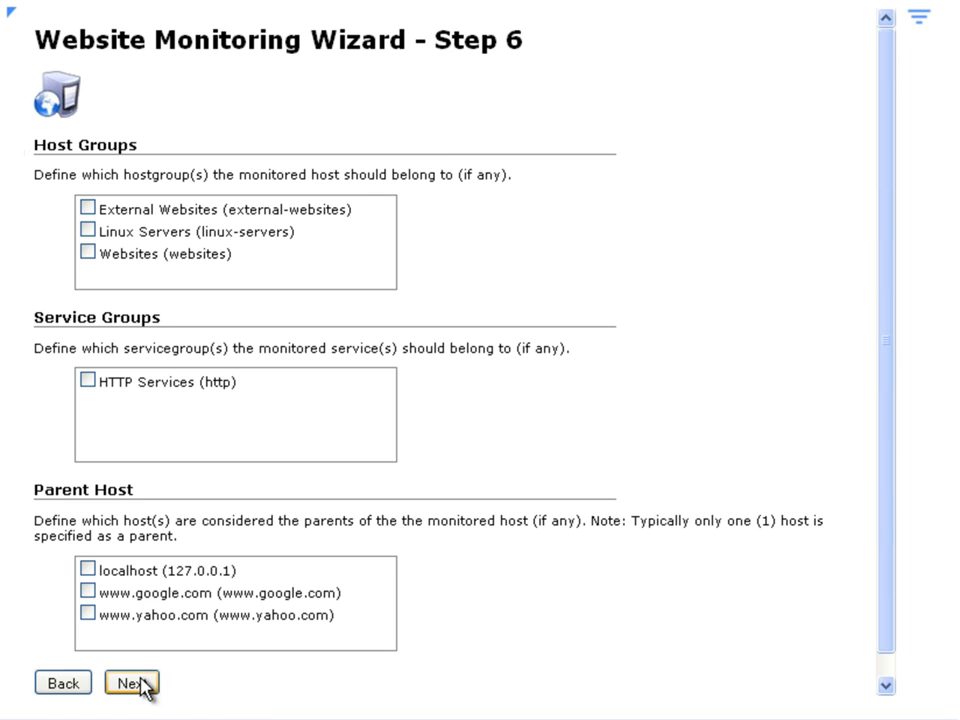
left_click(134, 684)
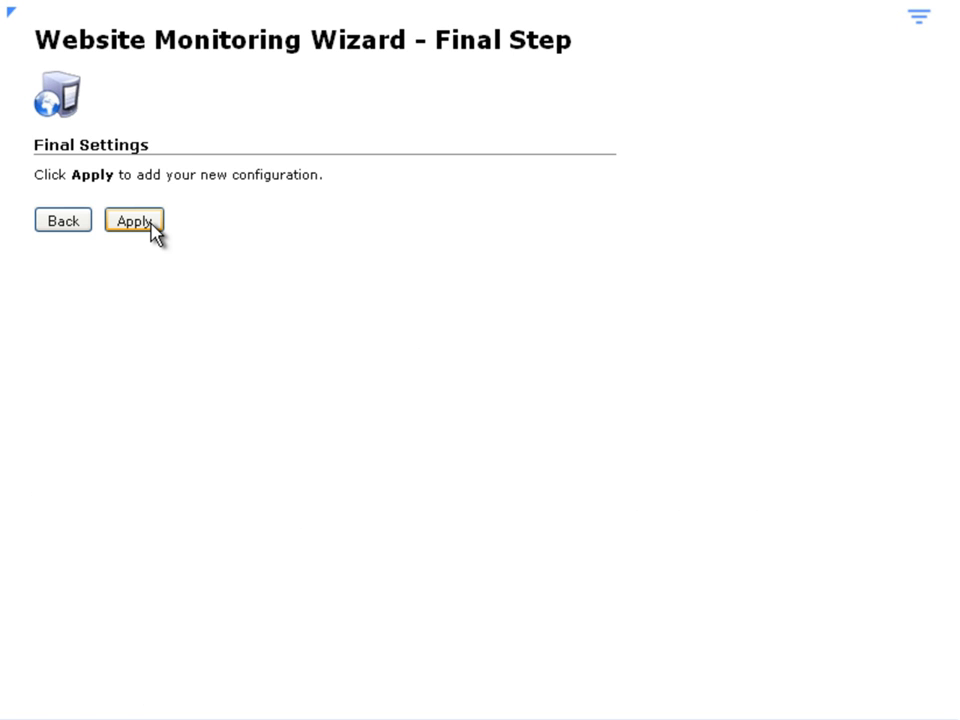
left_click(134, 220)
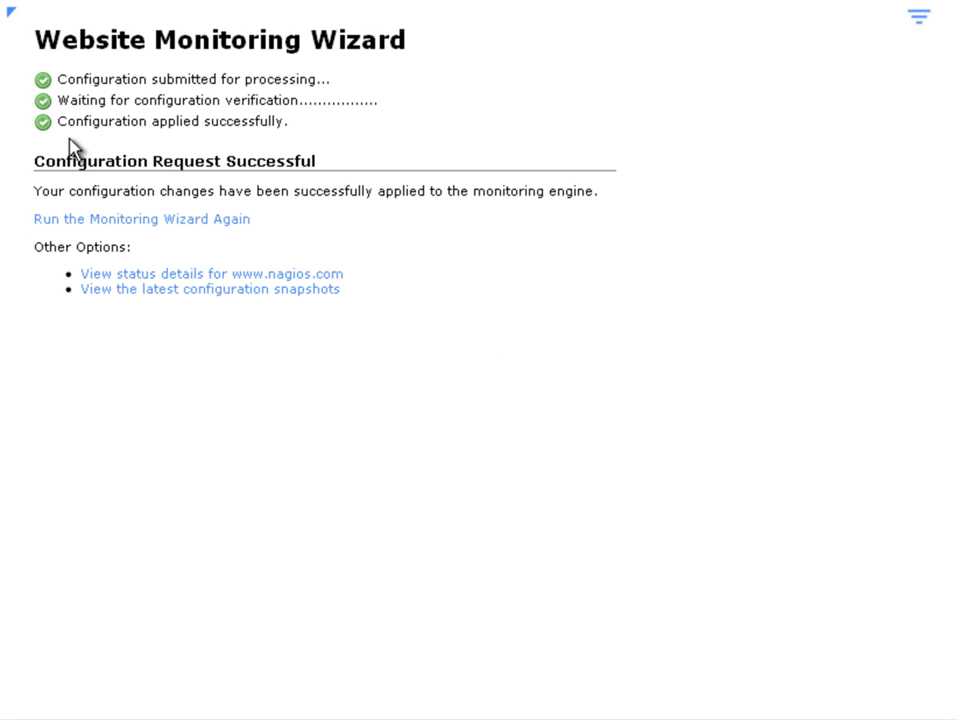
mouse_move(140, 144)
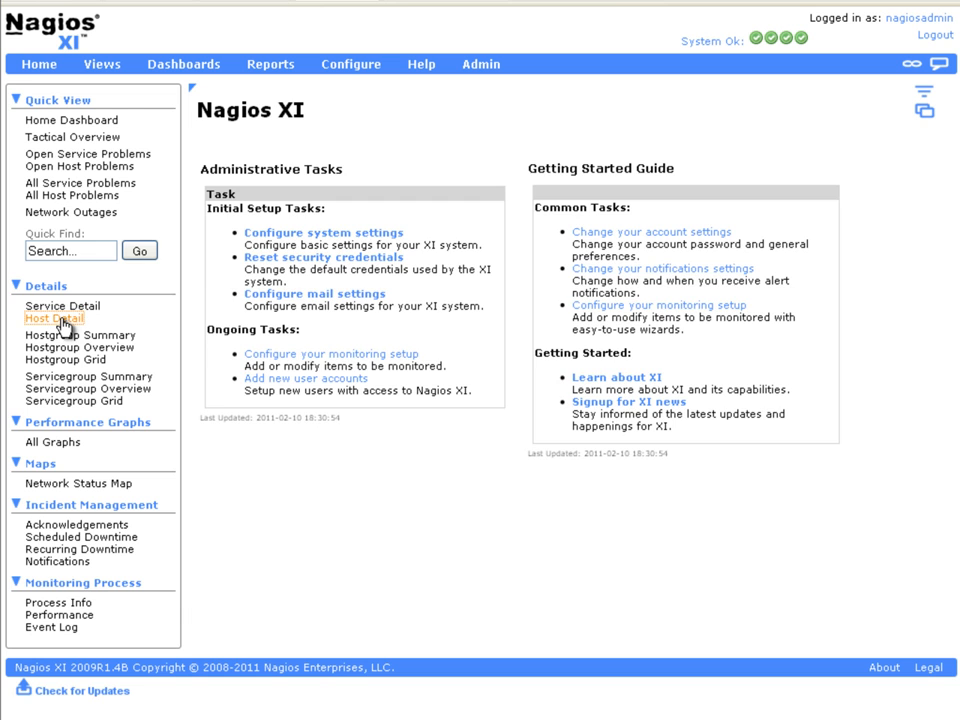
left_click(54, 318)
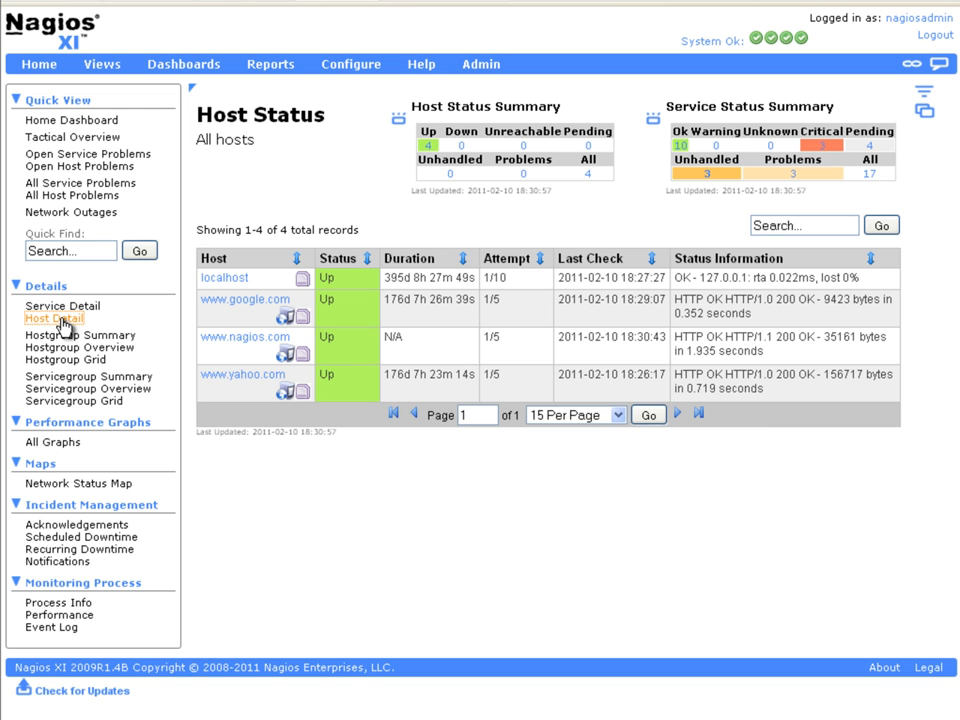
mouse_move(190, 354)
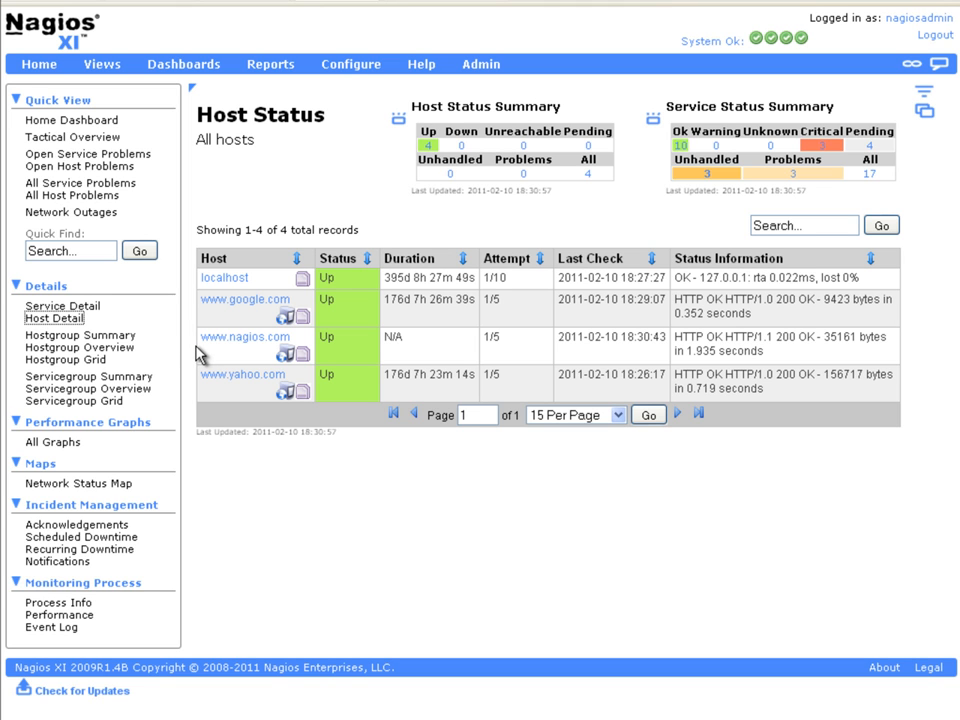
mouse_move(308, 356)
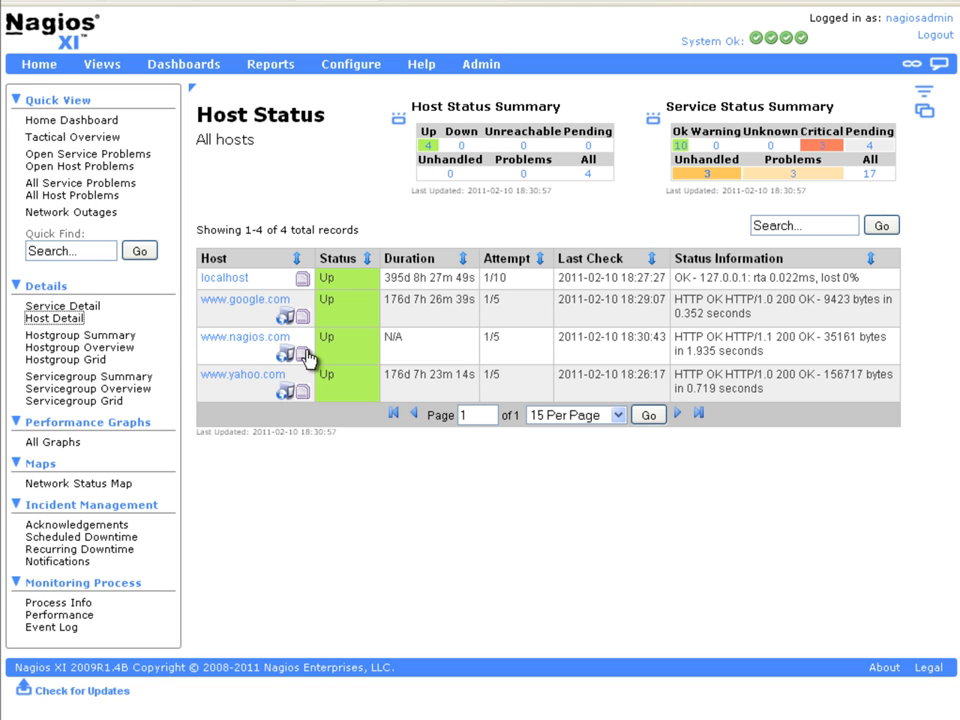
mouse_move(358, 352)
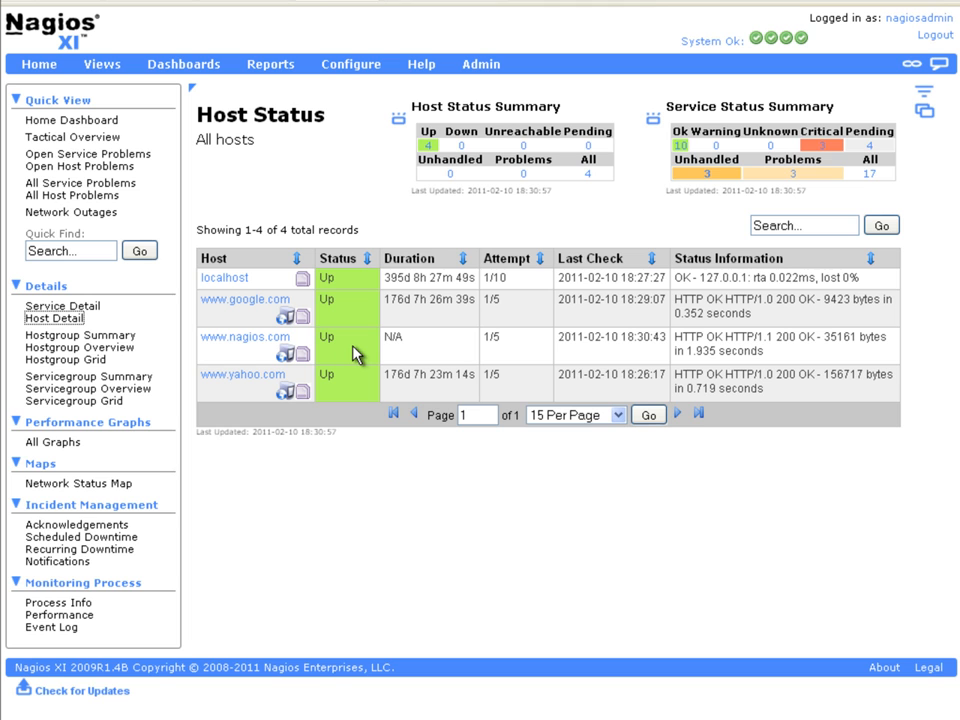